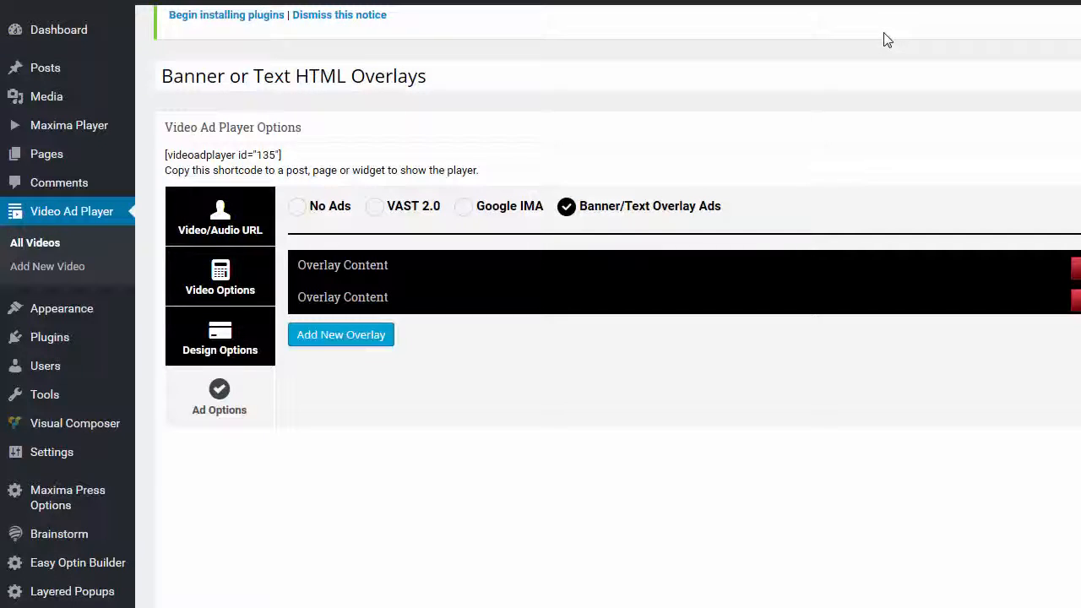
{"action": "mouse_move", "coordinate": [302, 81]}
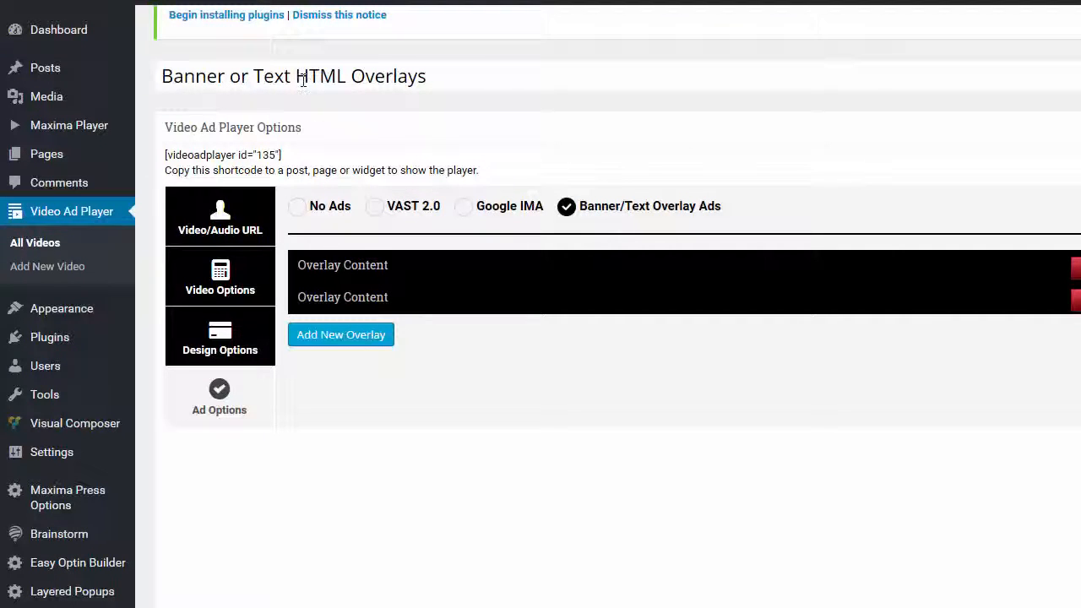
{"action": "mouse_move", "coordinate": [346, 324]}
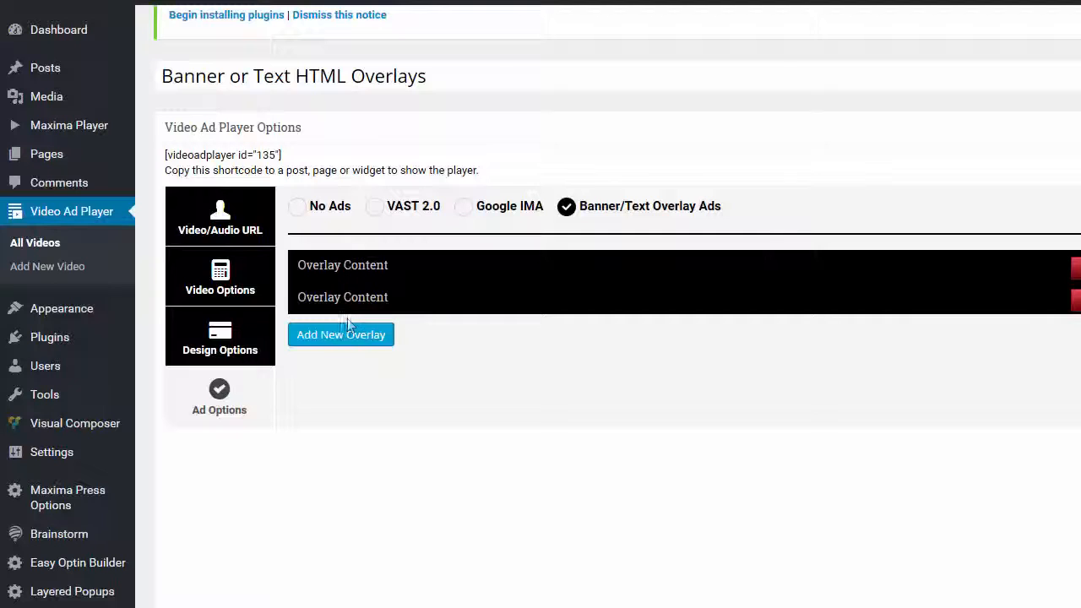
{"action": "mouse_move", "coordinate": [219, 209]}
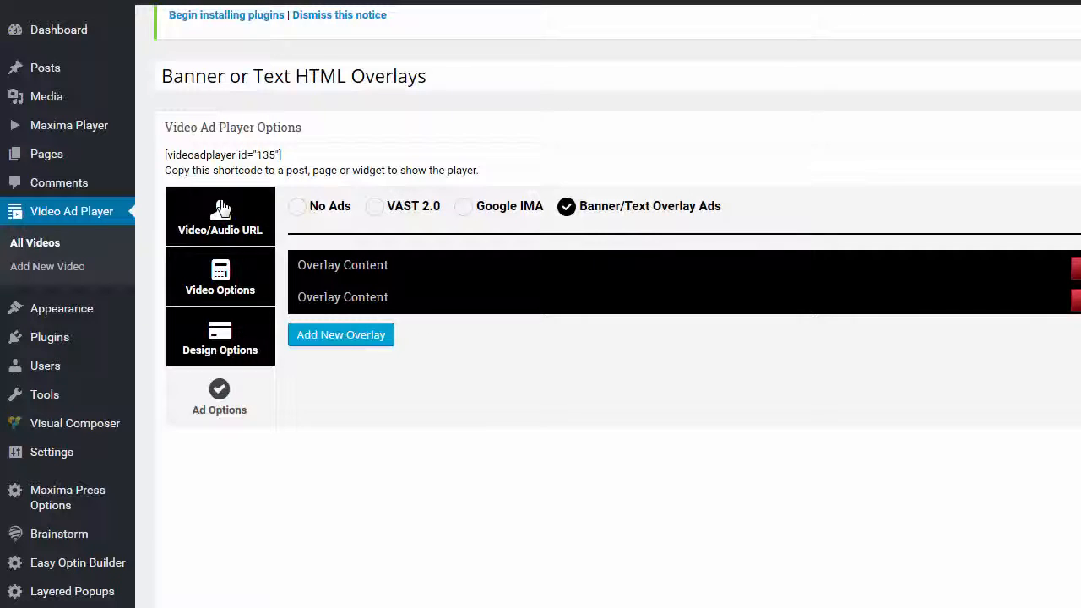
{"action": "mouse_move", "coordinate": [209, 363]}
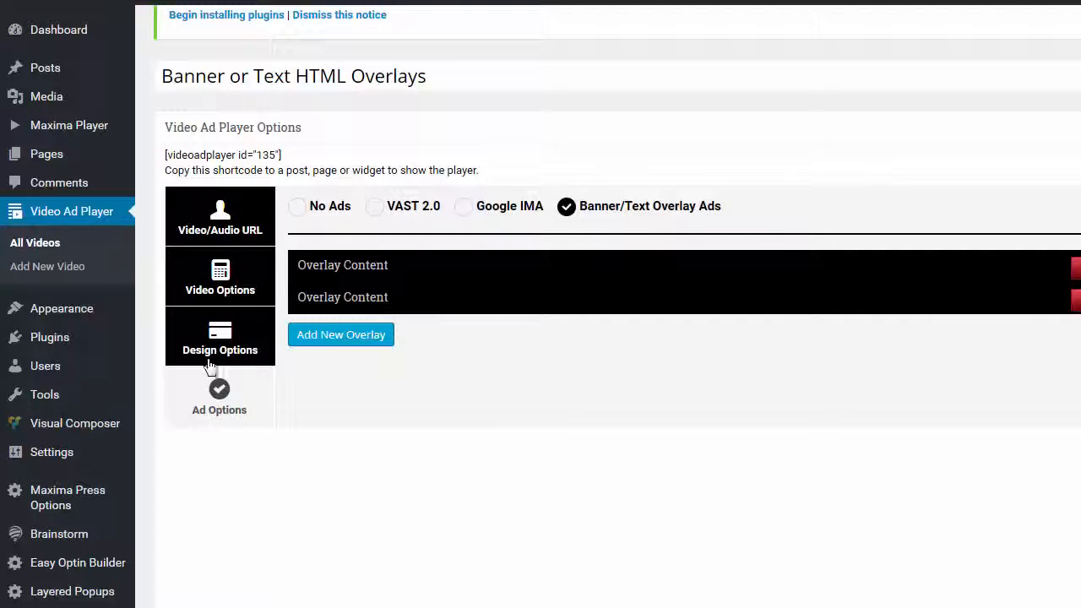
{"action": "mouse_move", "coordinate": [540, 176]}
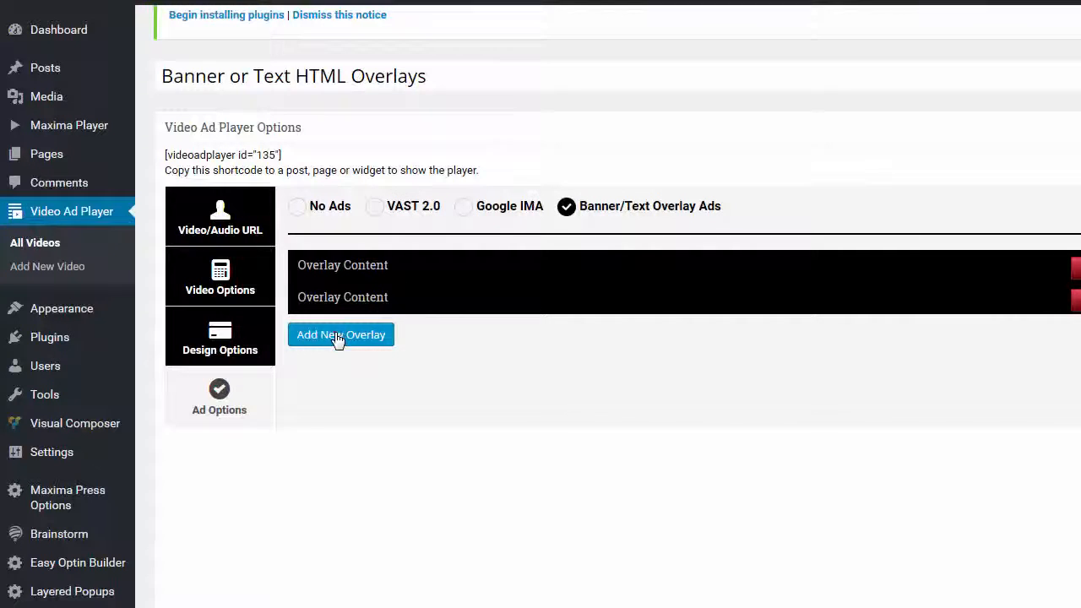
Add a third overlay row and expand it to its empty HTML code field.
{"action": "left_click", "coordinate": [341, 335]}
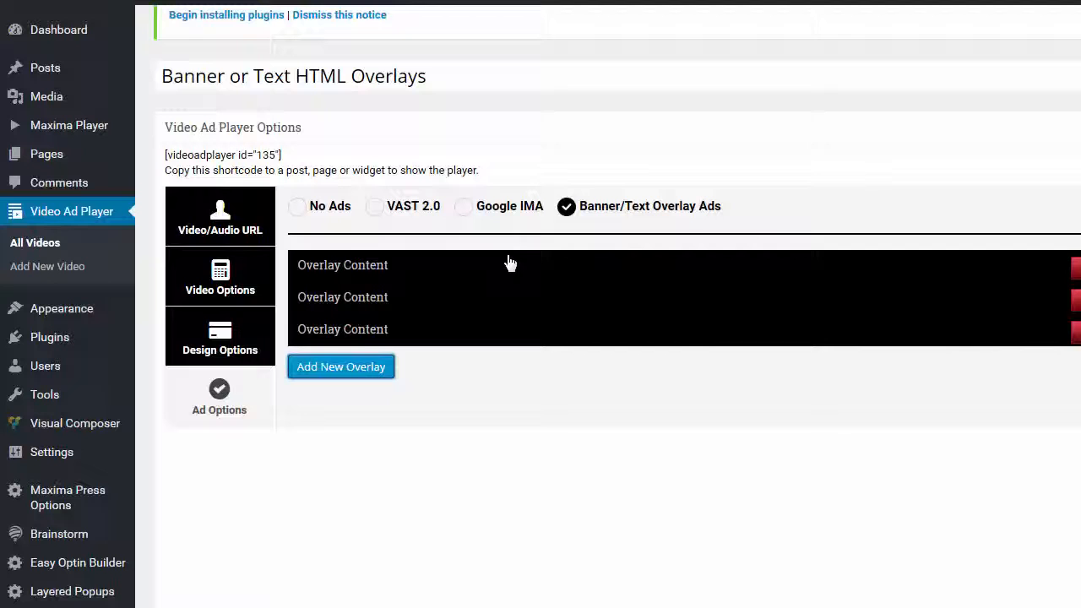
{"action": "left_click", "coordinate": [341, 327]}
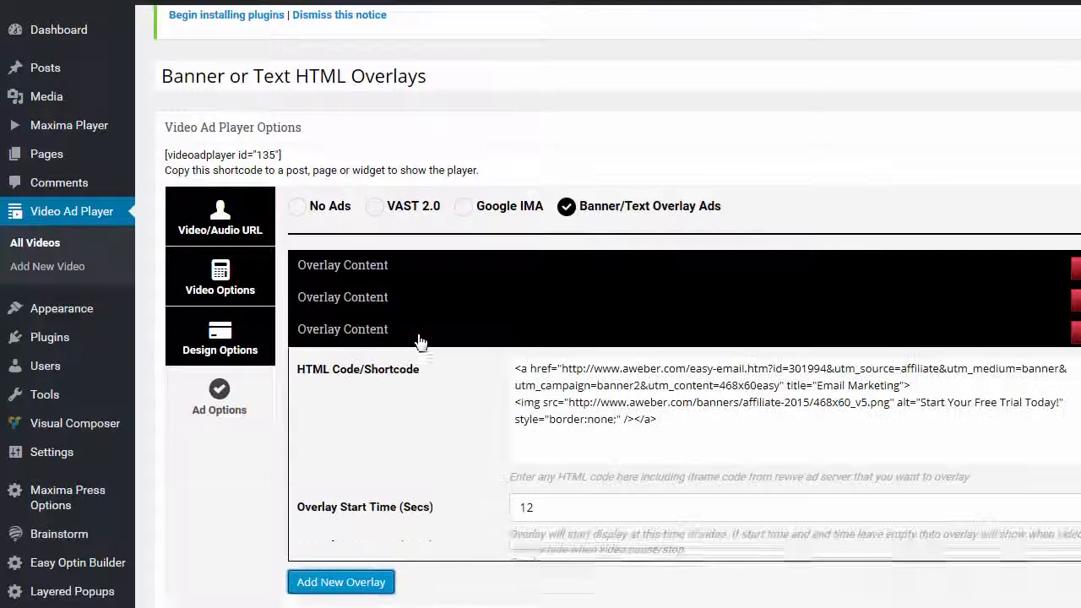
{"action": "scroll", "scroll_direction": "down", "scroll_amount": 3}
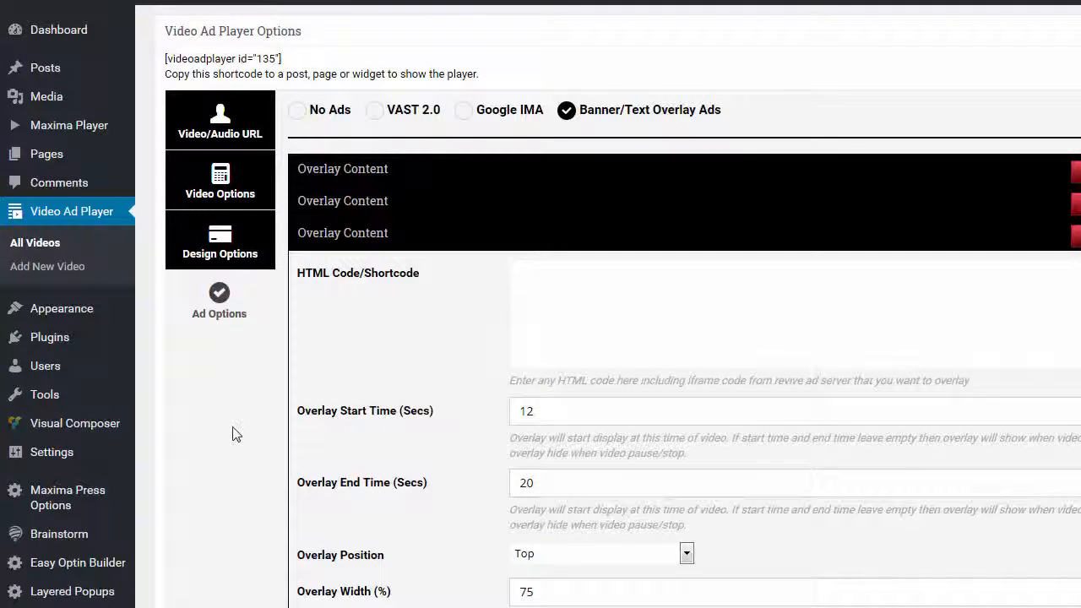
{"action": "mouse_move", "coordinate": [78, 562]}
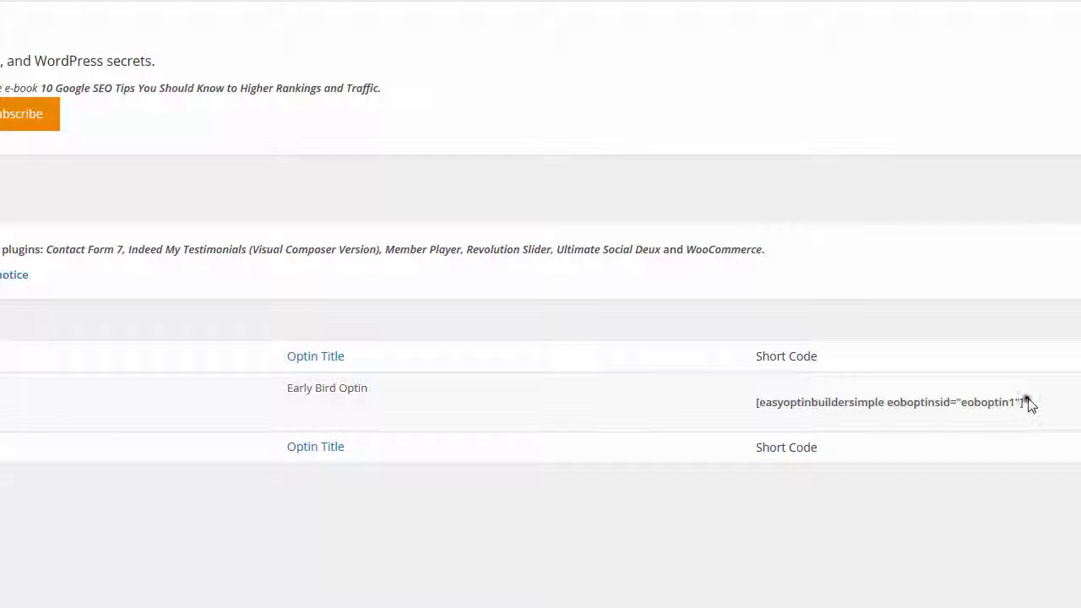
Select the Early Bird Optin shortcode in Easy Optin Builder for copying.
{"action": "double_click", "coordinate": [886, 402]}
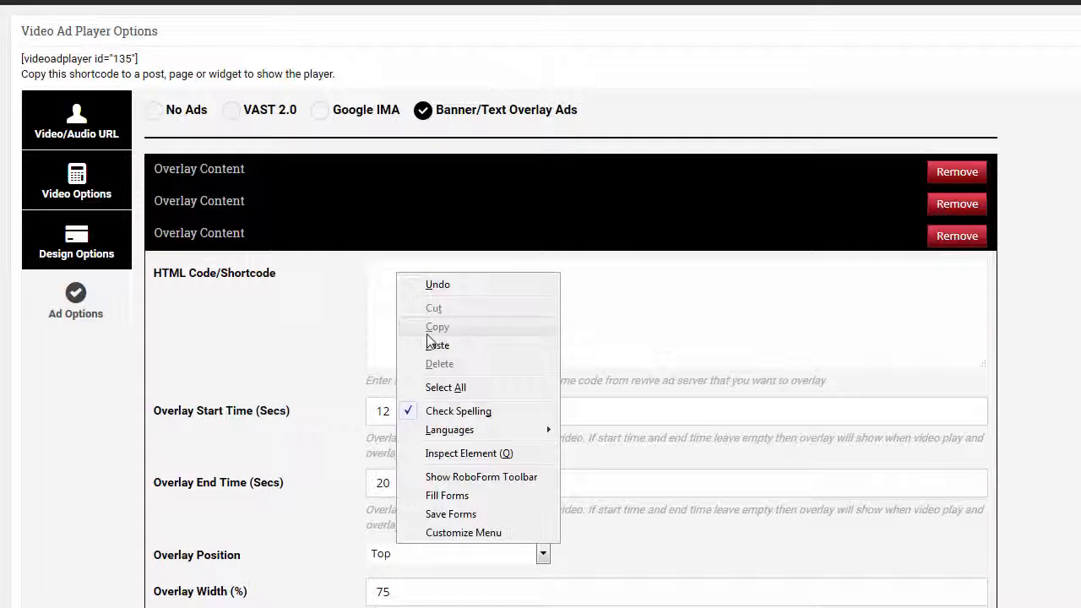
Paste the optin shortcode and time the third overlay from 30 to 46 seconds.
{"action": "left_click", "coordinate": [437, 345]}
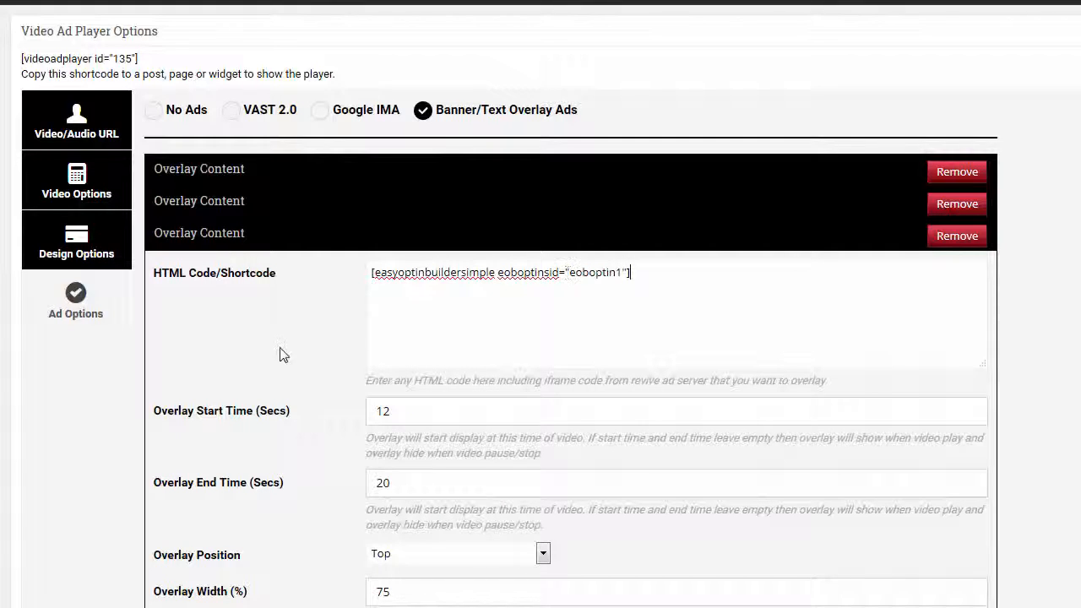
{"action": "mouse_move", "coordinate": [67, 454]}
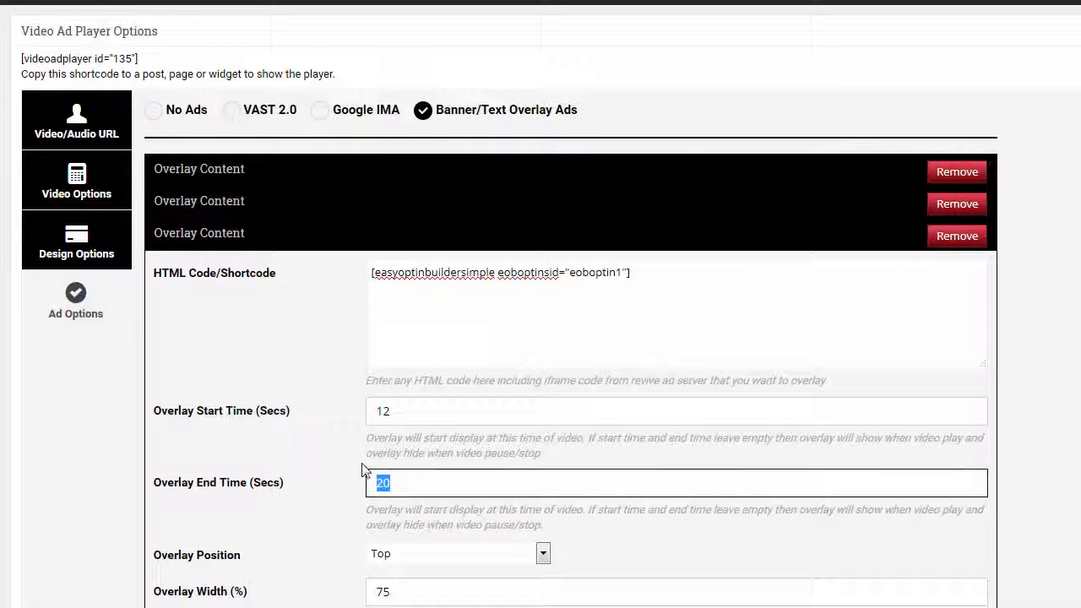
{"action": "type", "text": "4"}
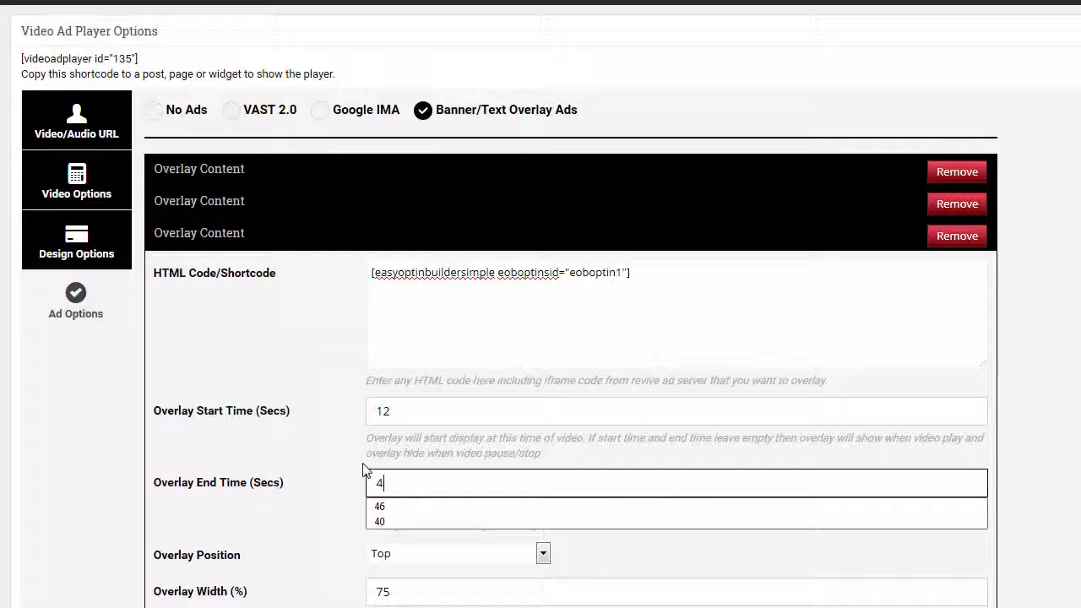
{"action": "left_click", "coordinate": [378, 507]}
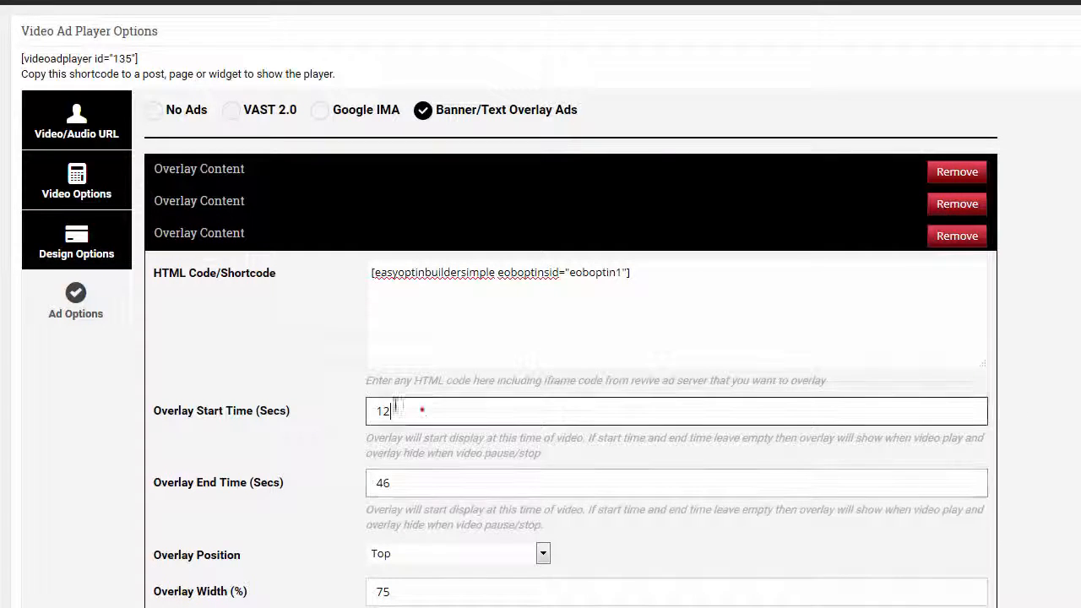
{"action": "type", "text": "30"}
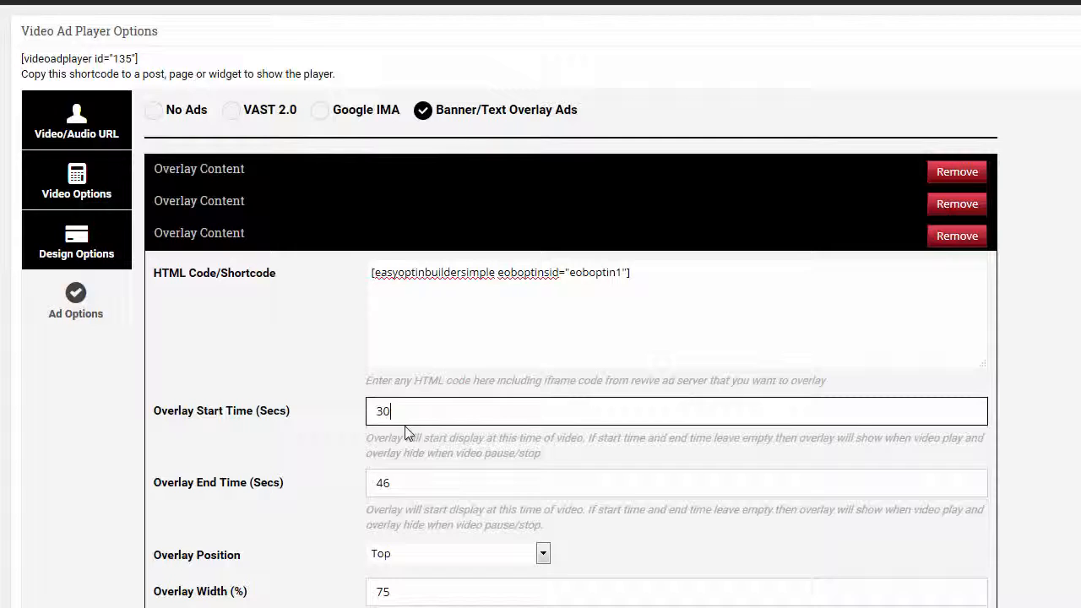
End the second overlay at 28 seconds.
{"action": "left_click", "coordinate": [956, 236]}
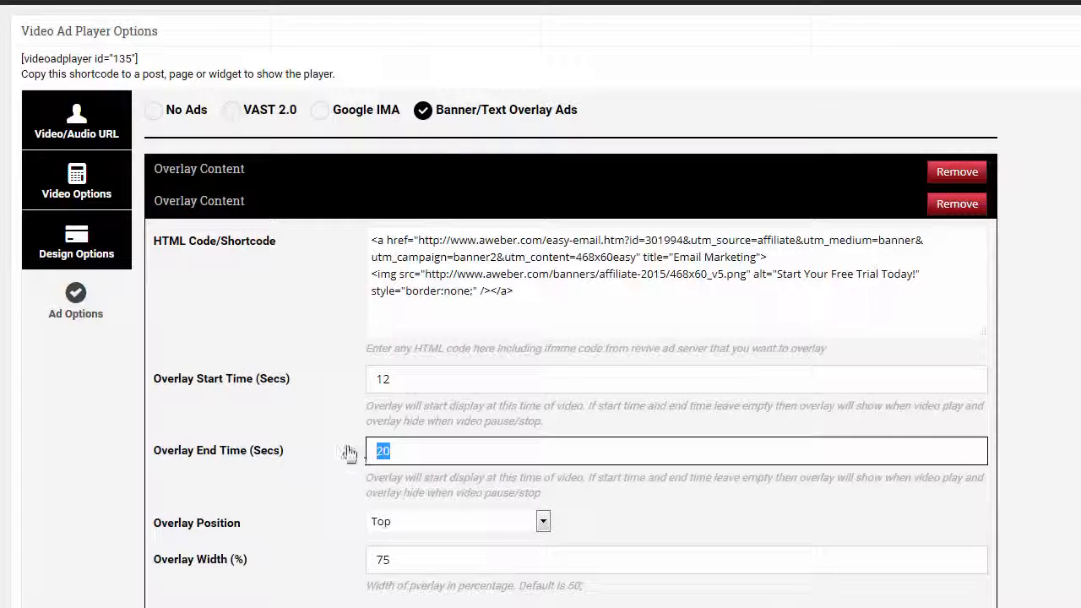
{"action": "type", "text": "28"}
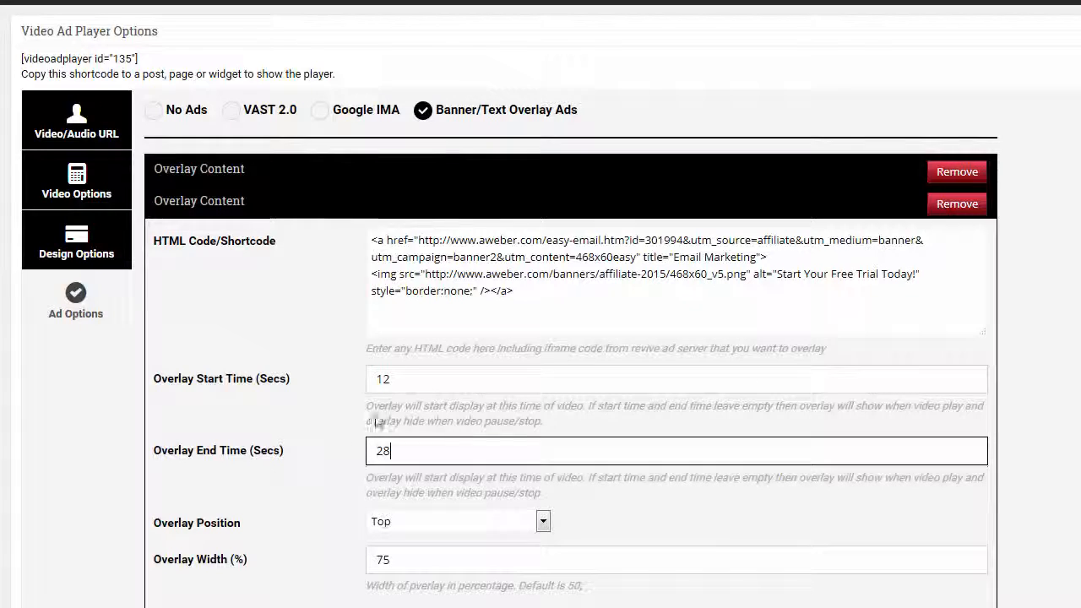
{"action": "triple_click", "coordinate": [382, 378]}
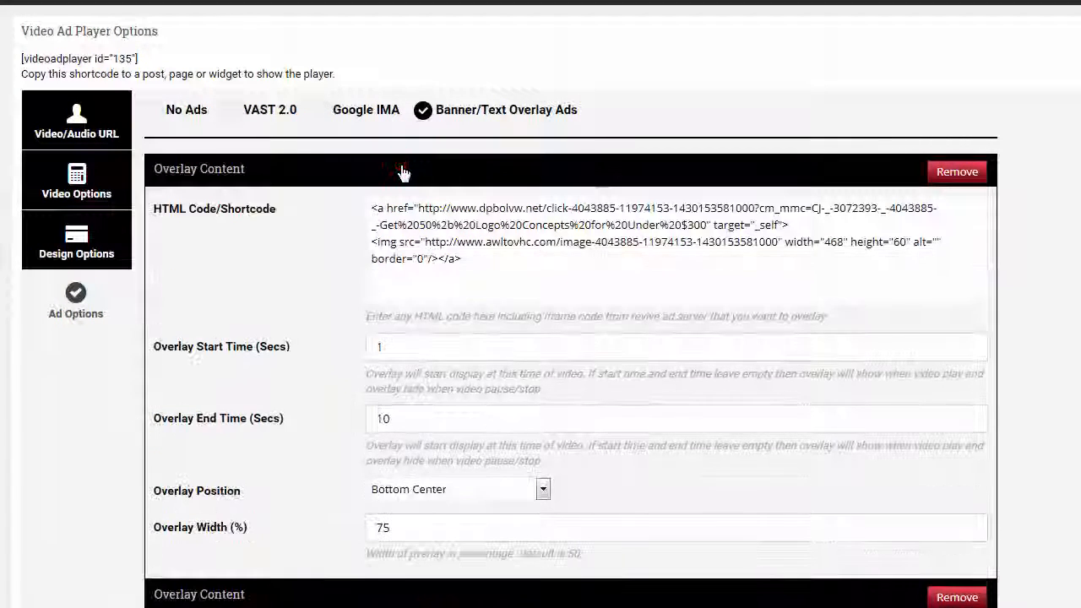
{"action": "mouse_move", "coordinate": [657, 173]}
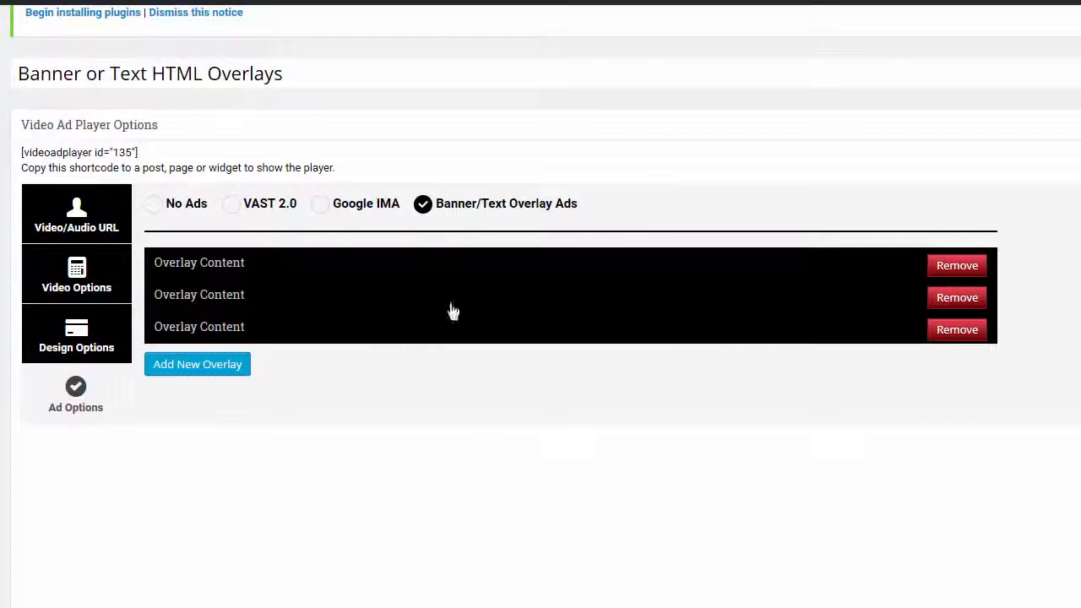
Keep the third overlay's position at Top and widen it from 75 to 100 percent.
{"action": "left_click", "coordinate": [199, 327]}
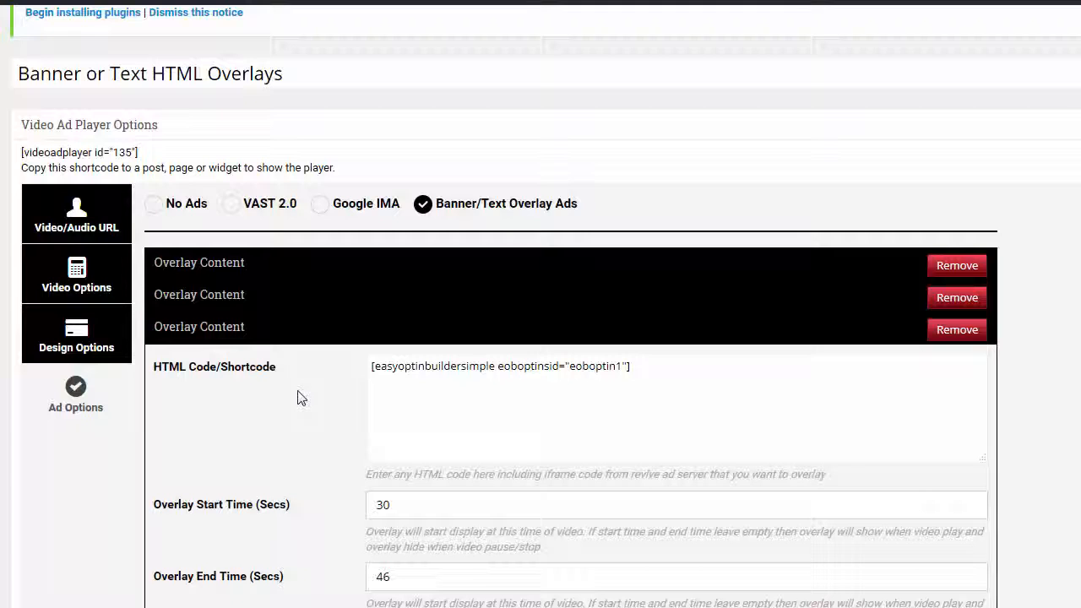
{"action": "mouse_move", "coordinate": [78, 504]}
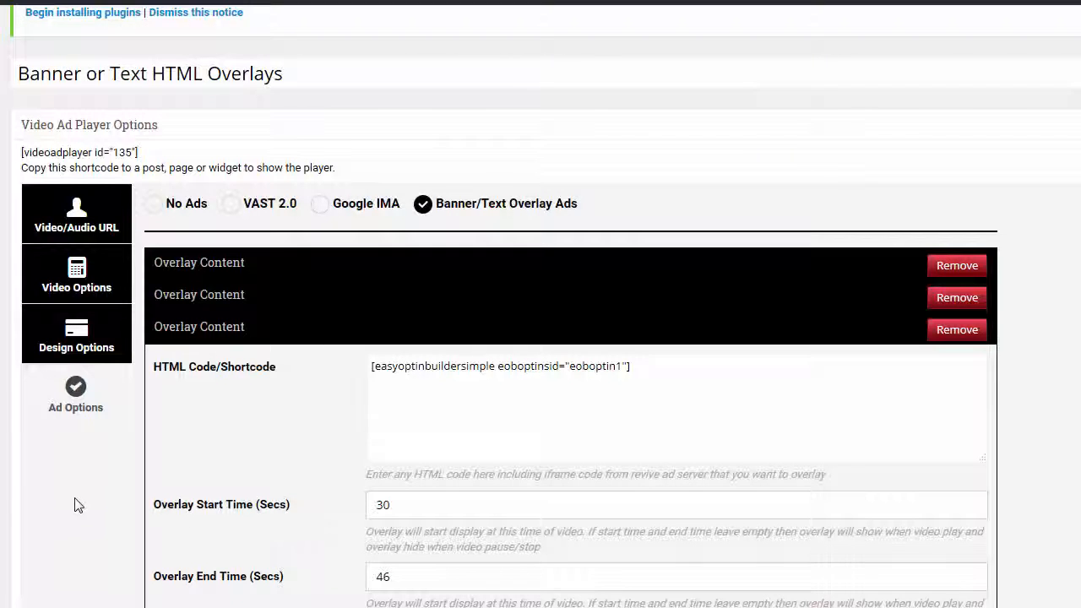
{"action": "scroll", "scroll_direction": "down", "scroll_amount": 3}
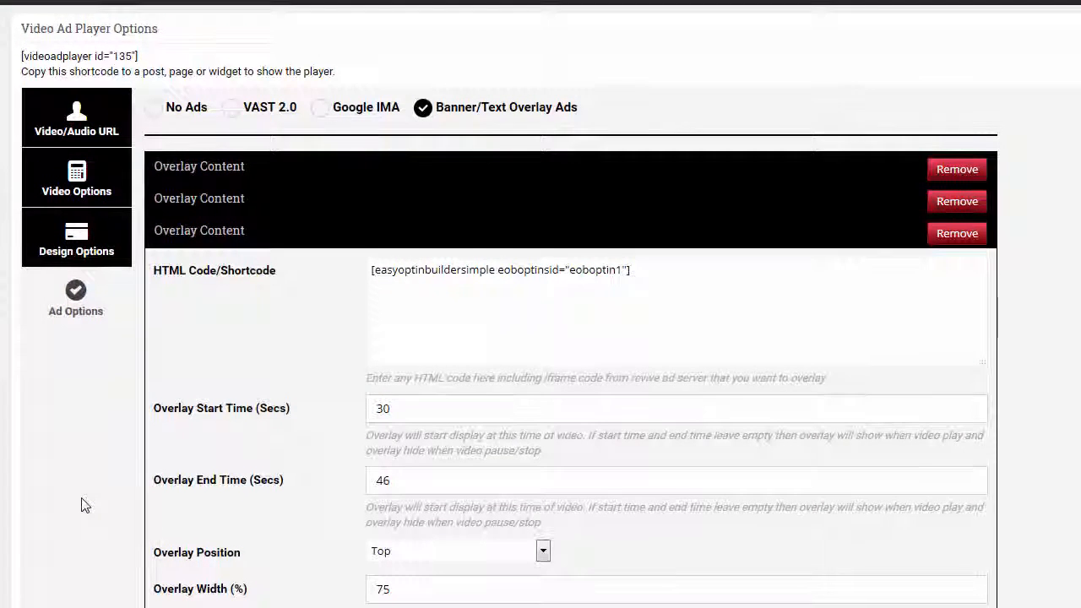
{"action": "scroll", "scroll_direction": "down", "scroll_amount": 3}
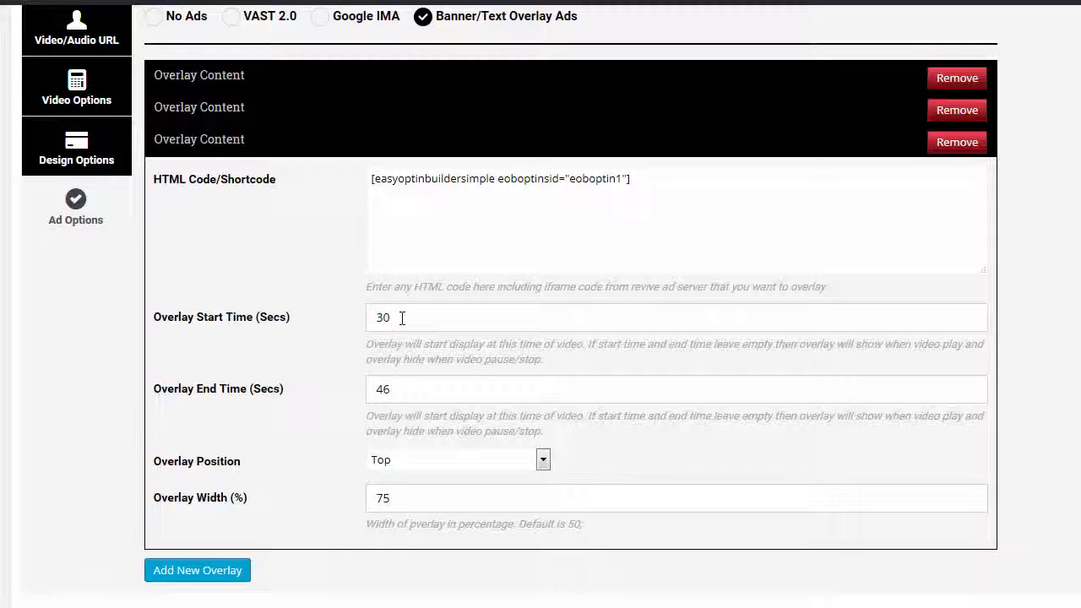
{"action": "mouse_move", "coordinate": [59, 381]}
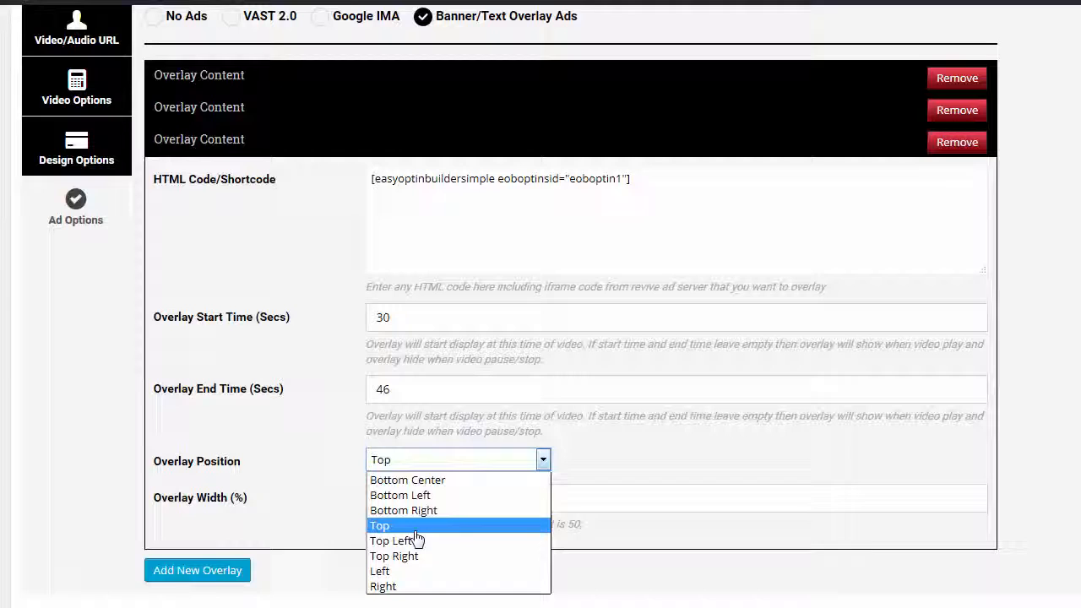
{"action": "left_click", "coordinate": [378, 525]}
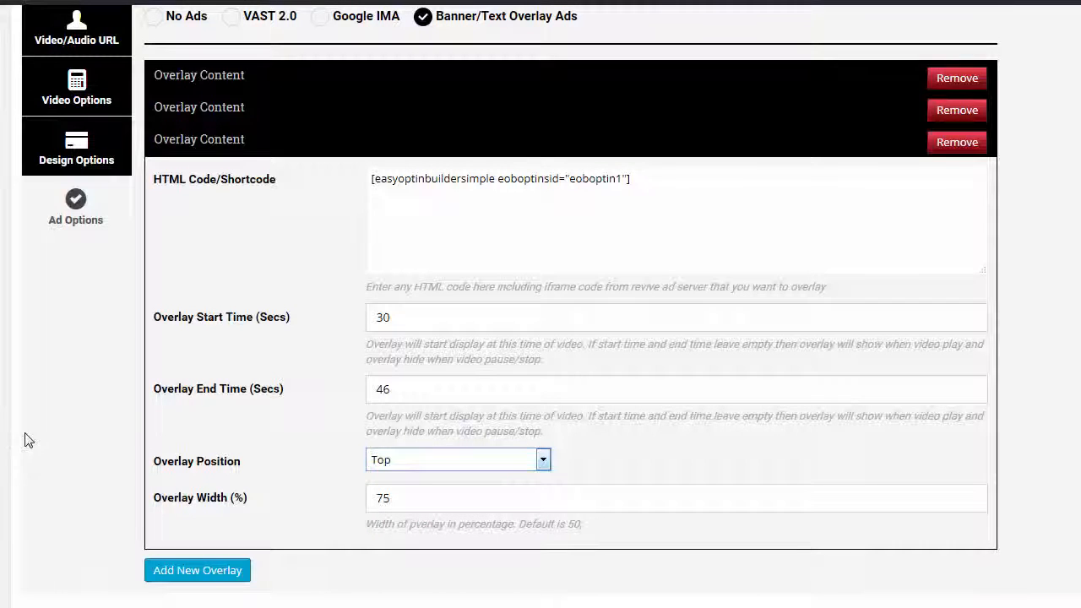
{"action": "left_click", "coordinate": [583, 189]}
{"action": "type", "text": "1"}
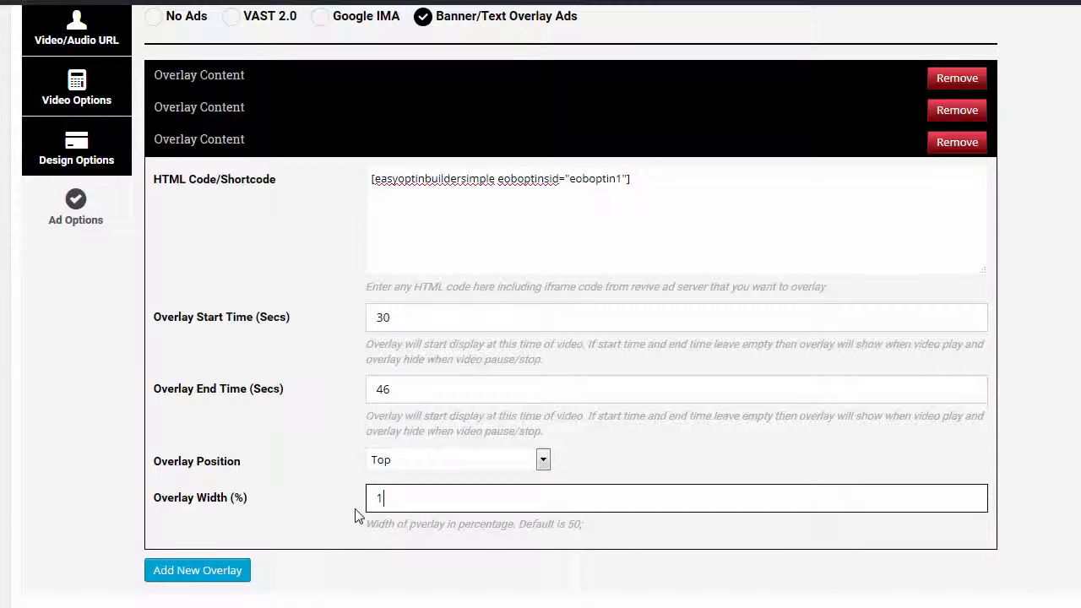
{"action": "type", "text": "00"}
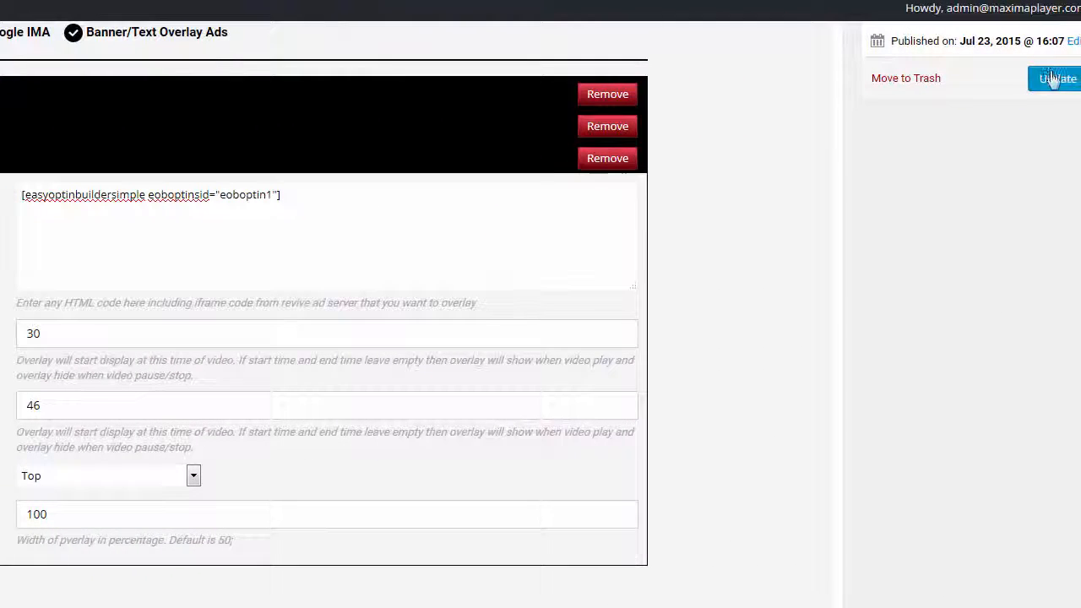
Update the player to save the overlay settings.
{"action": "left_click", "coordinate": [1053, 78]}
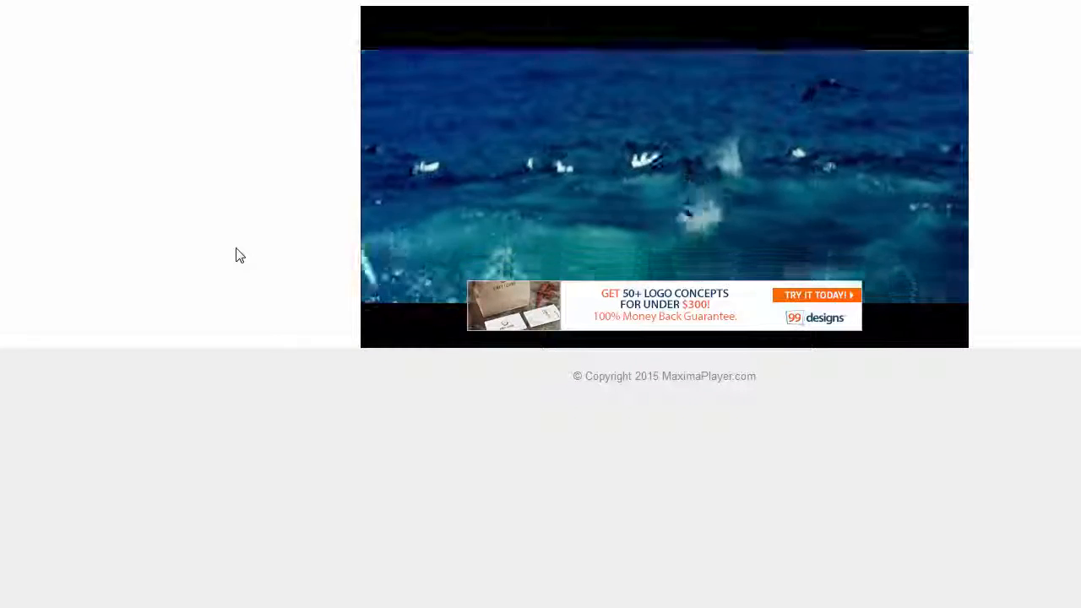